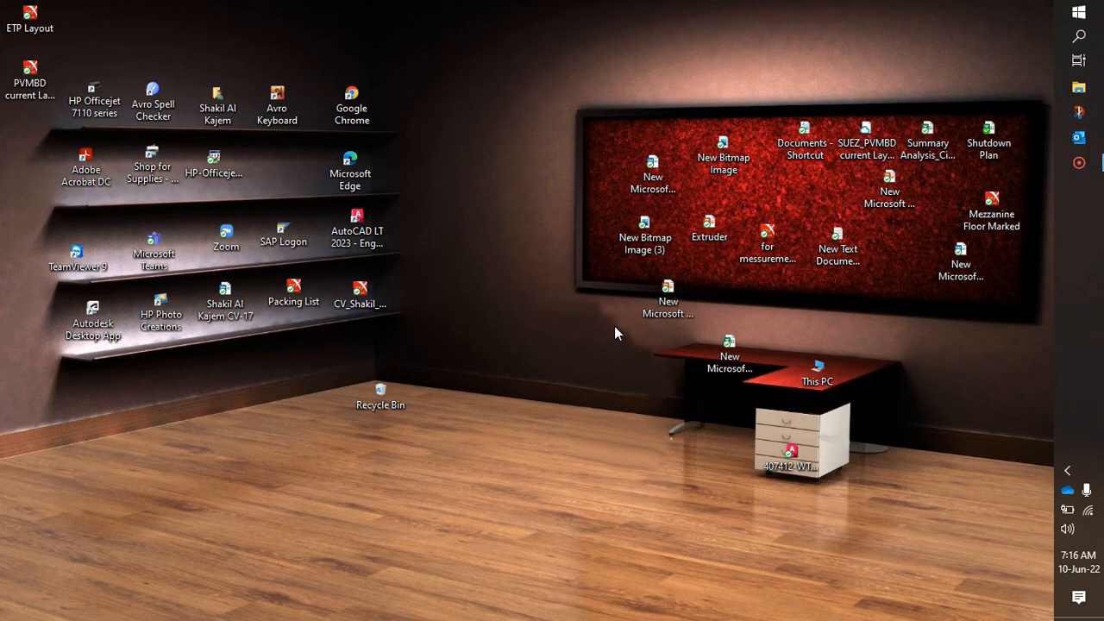
{"action": "mouse_move", "coordinate": [907, 303]}
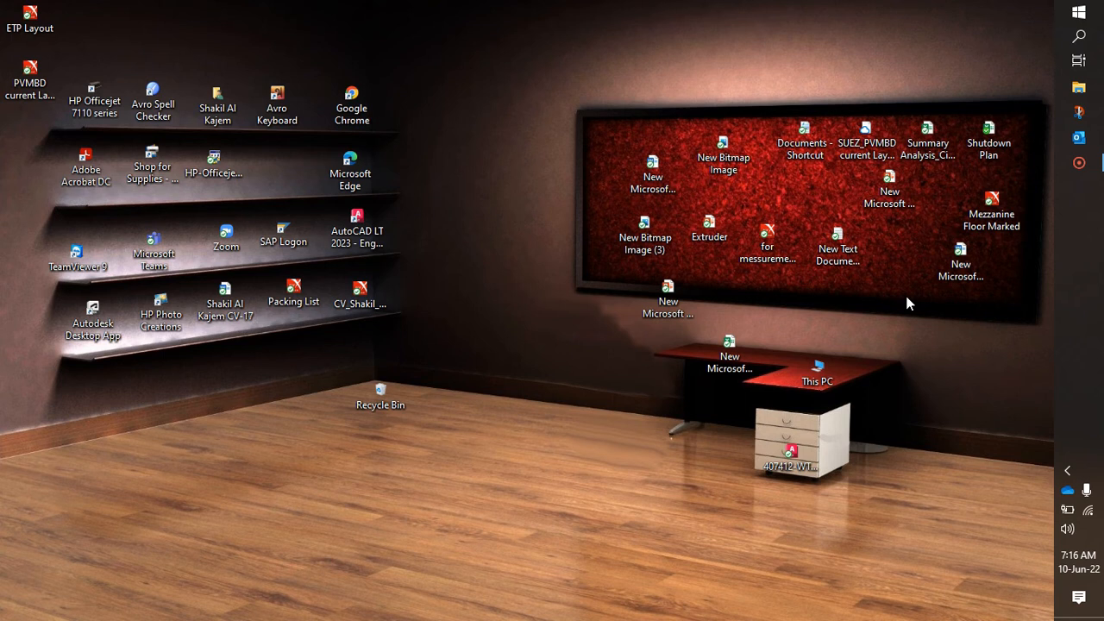
{"action": "mouse_move", "coordinate": [903, 354]}
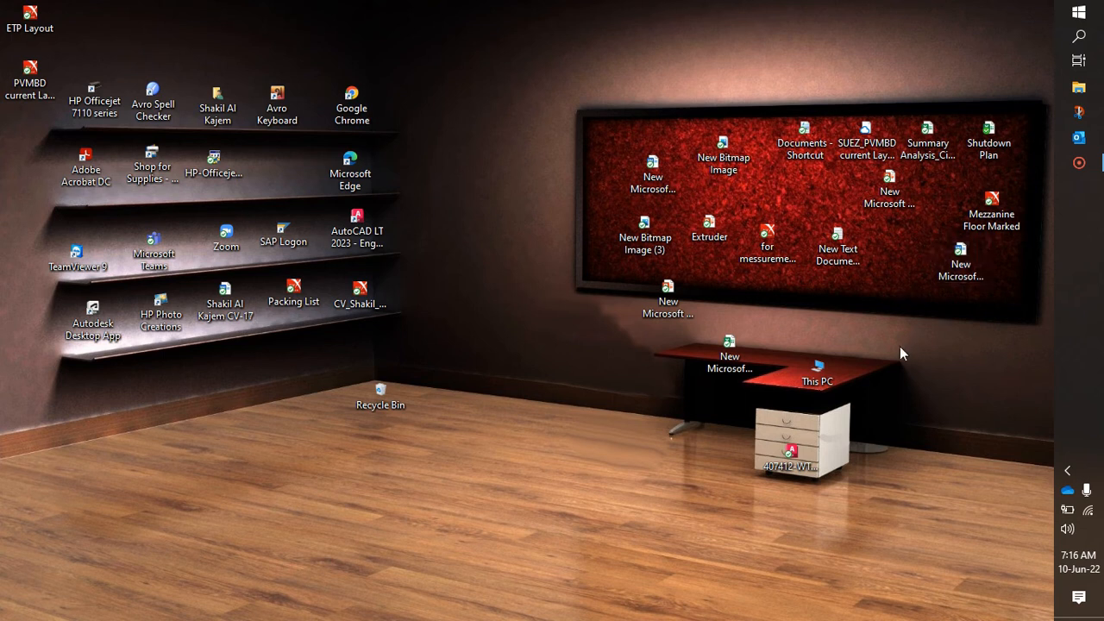
{"action": "mouse_move", "coordinate": [1061, 161]}
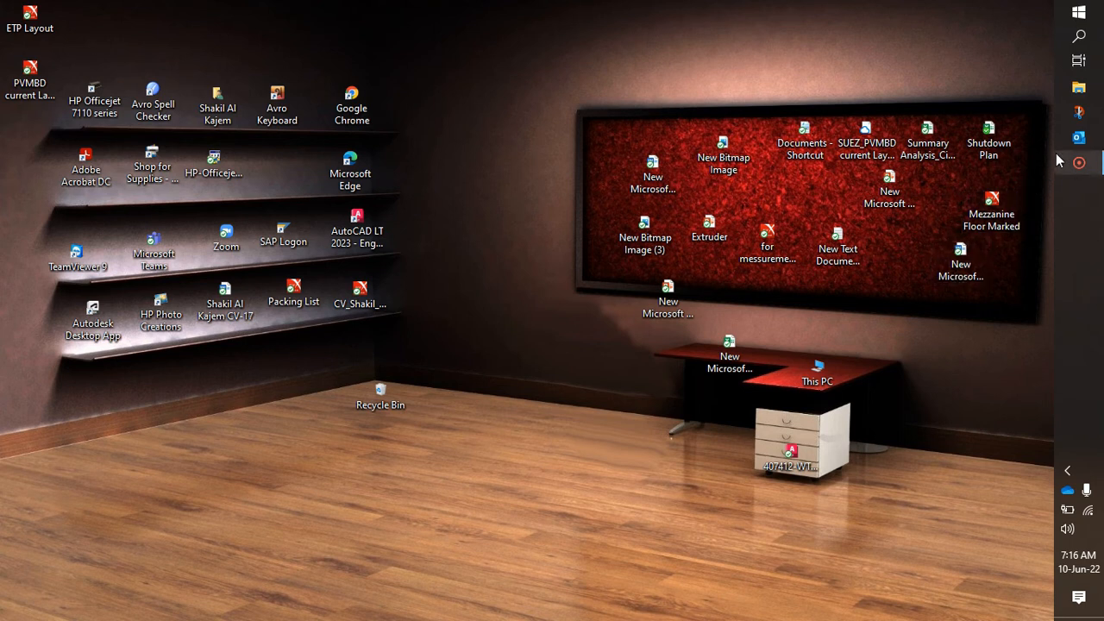
Launch Outlook and show the Account Information page for the Exchange work account.
{"action": "left_click", "coordinate": [1076, 138]}
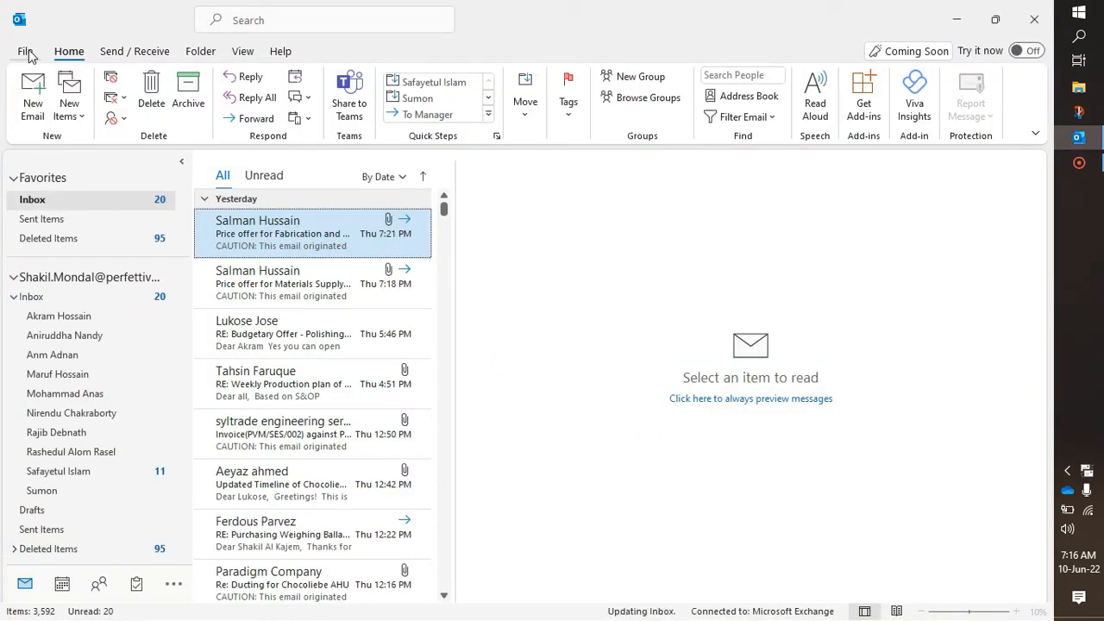
{"action": "left_click", "coordinate": [24, 52]}
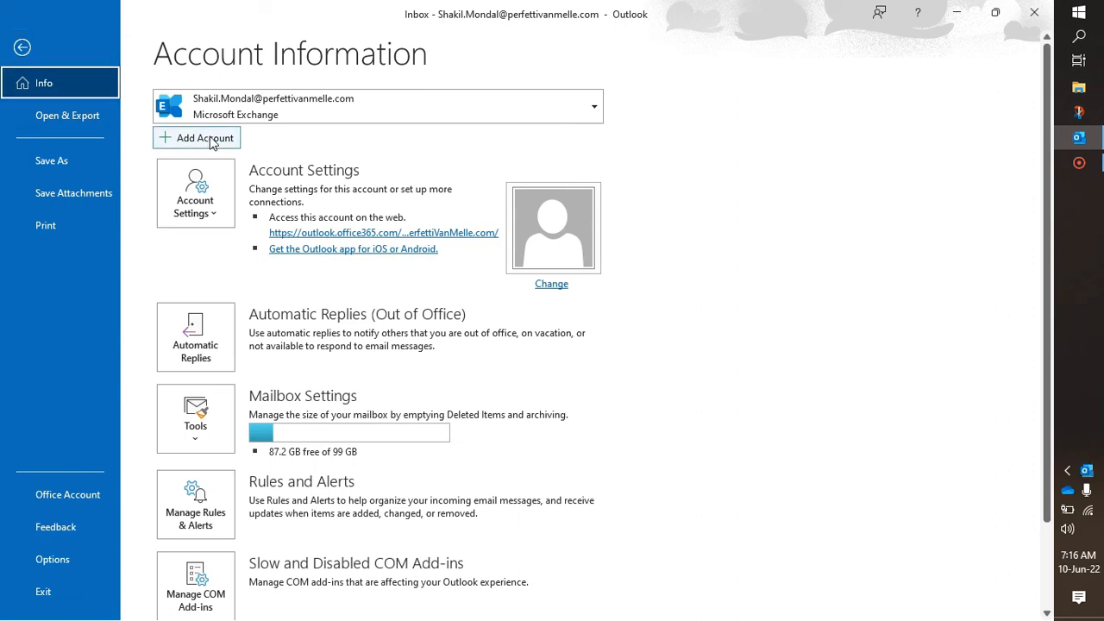
{"action": "mouse_move", "coordinate": [211, 141]}
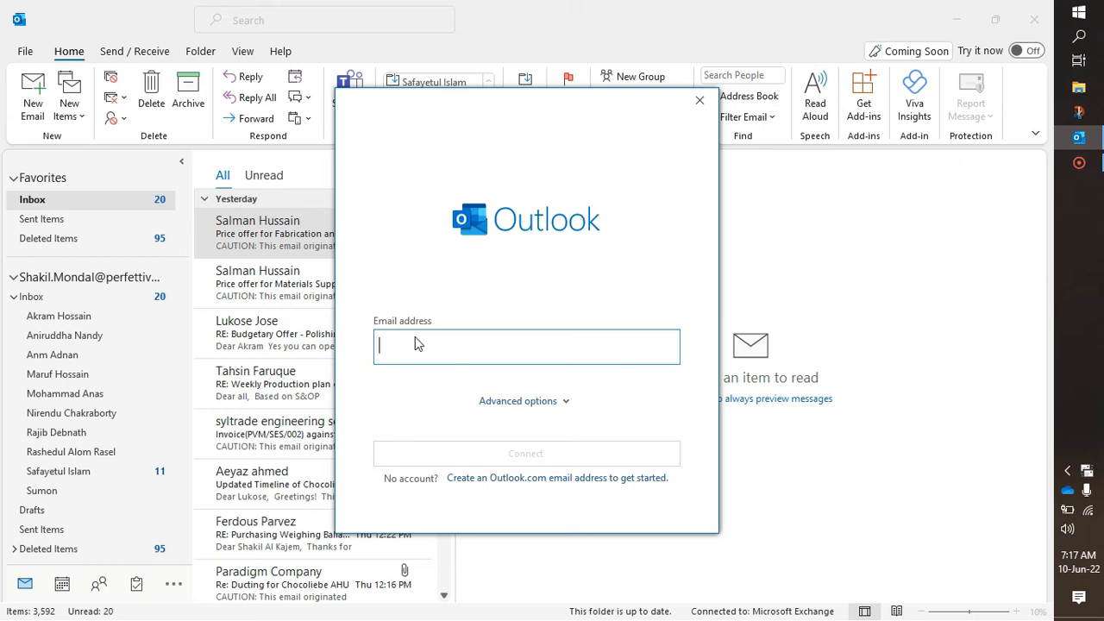
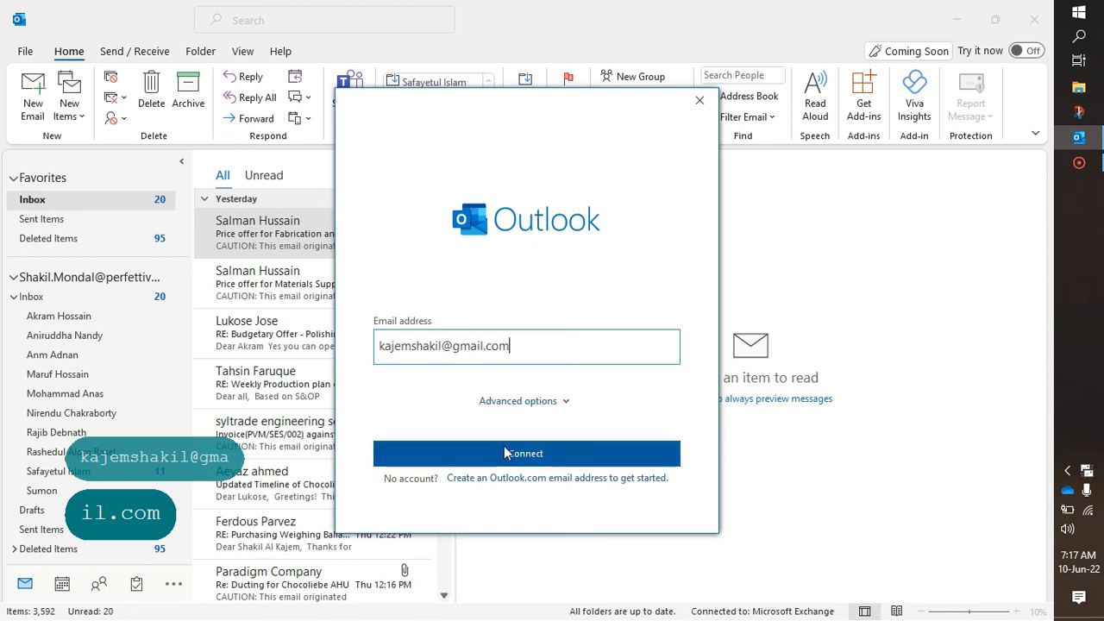
Add a new account with the Gmail address entered and connect to it.
{"action": "left_click", "coordinate": [526, 451]}
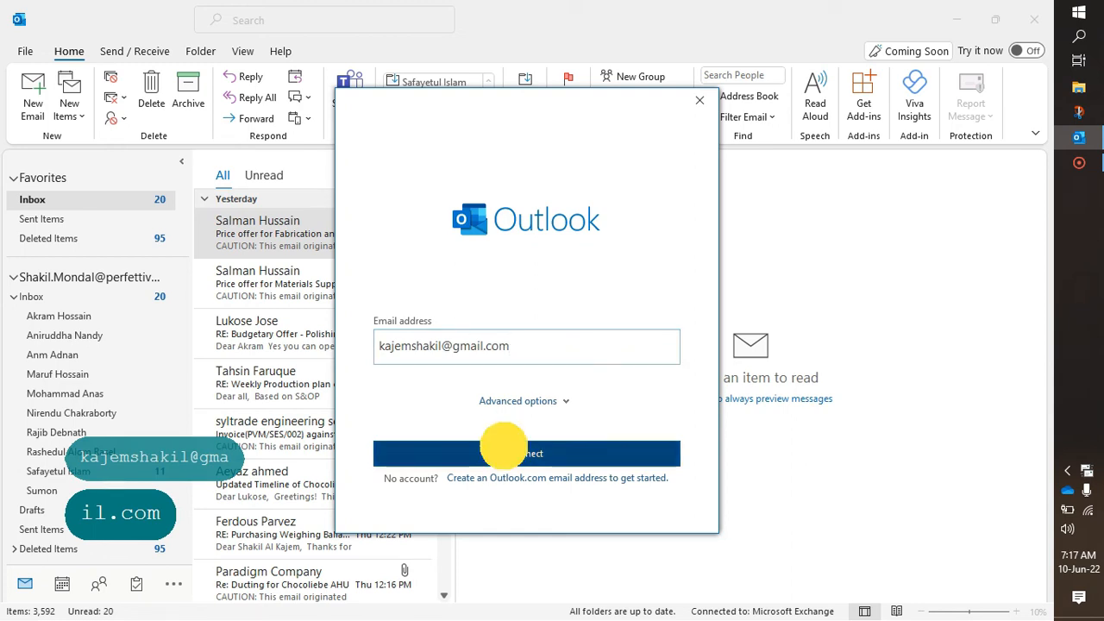
{"action": "left_click", "coordinate": [526, 451]}
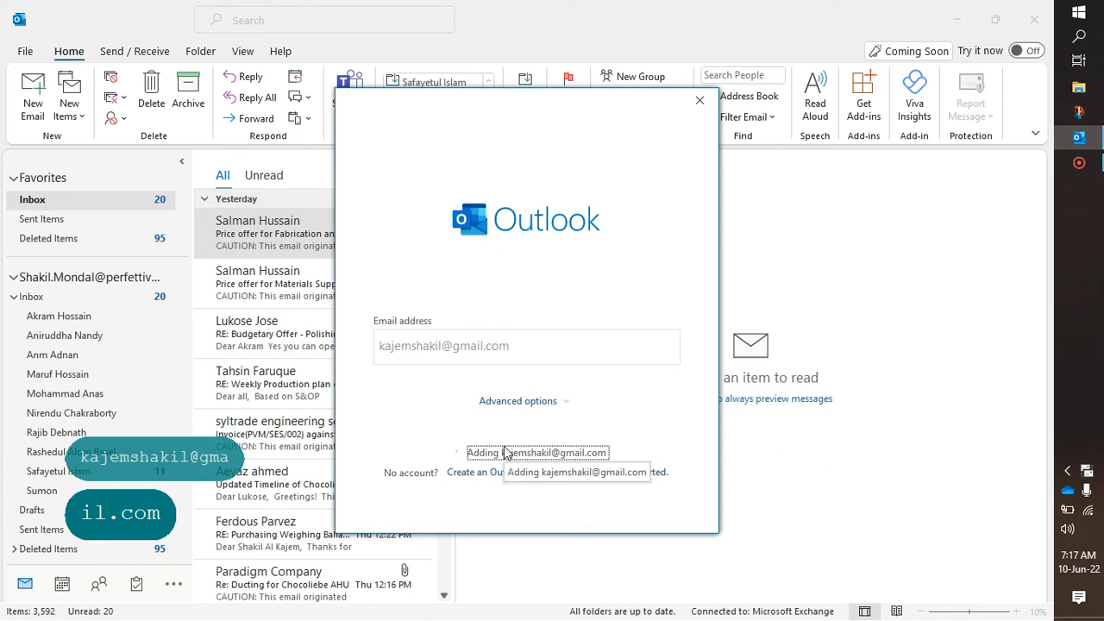
{"action": "left_click", "coordinate": [534, 452]}
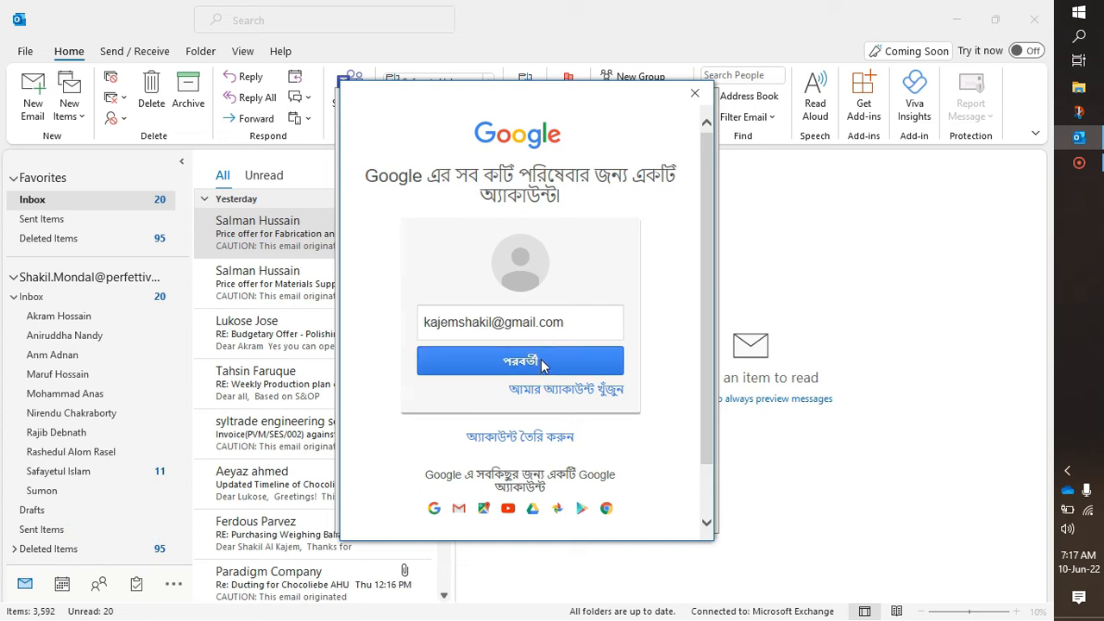
Sign in to the Google account with its password.
{"action": "left_click", "coordinate": [519, 360]}
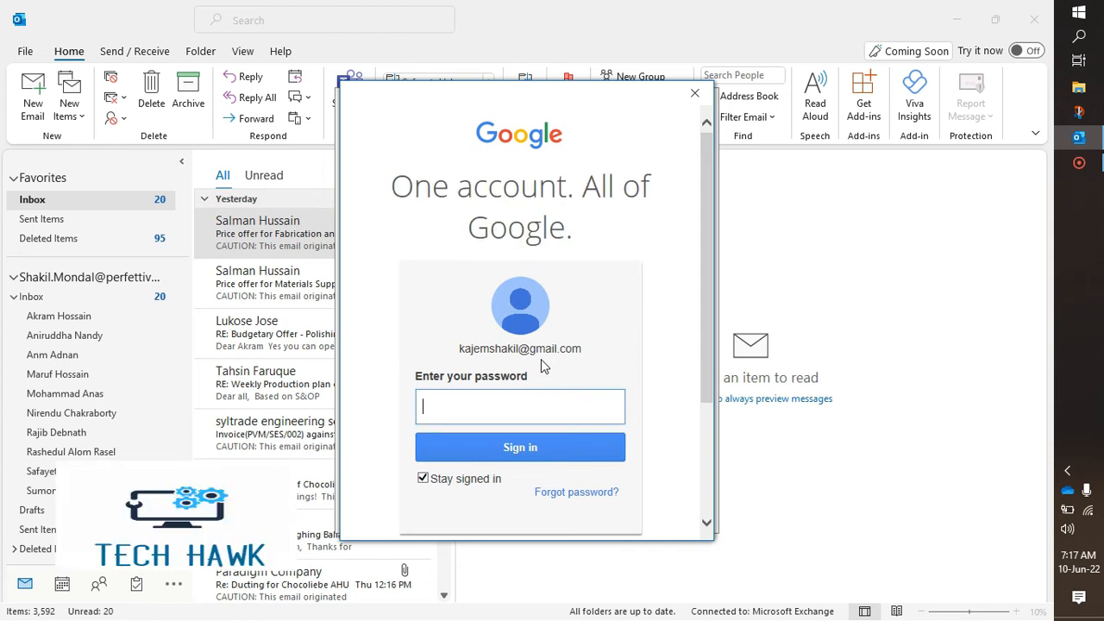
{"action": "type", "text": "password"}
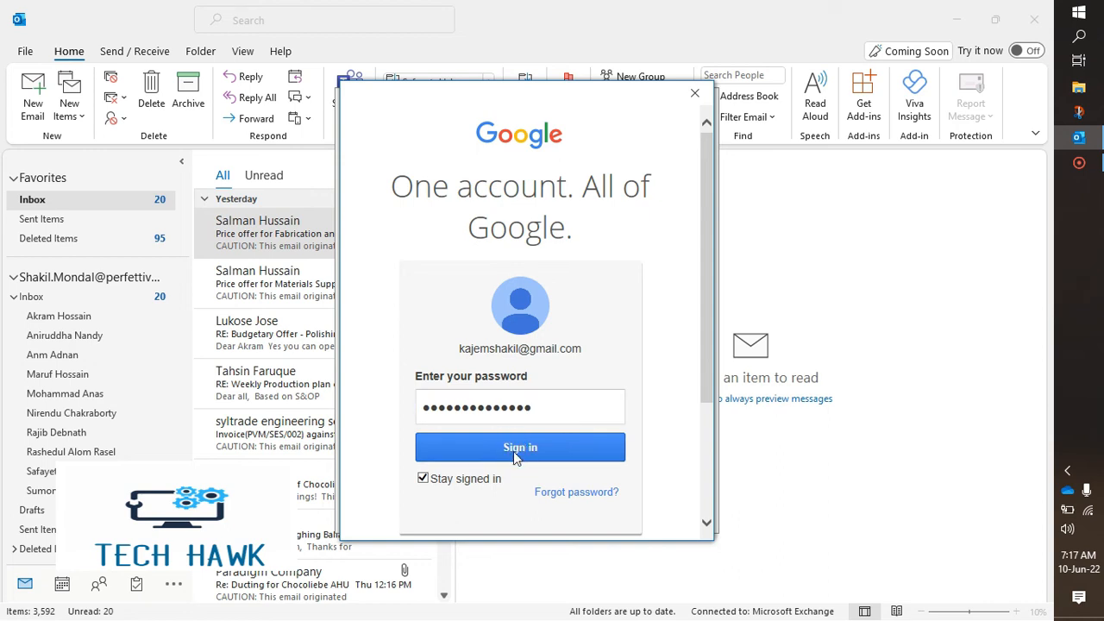
{"action": "left_click", "coordinate": [521, 446]}
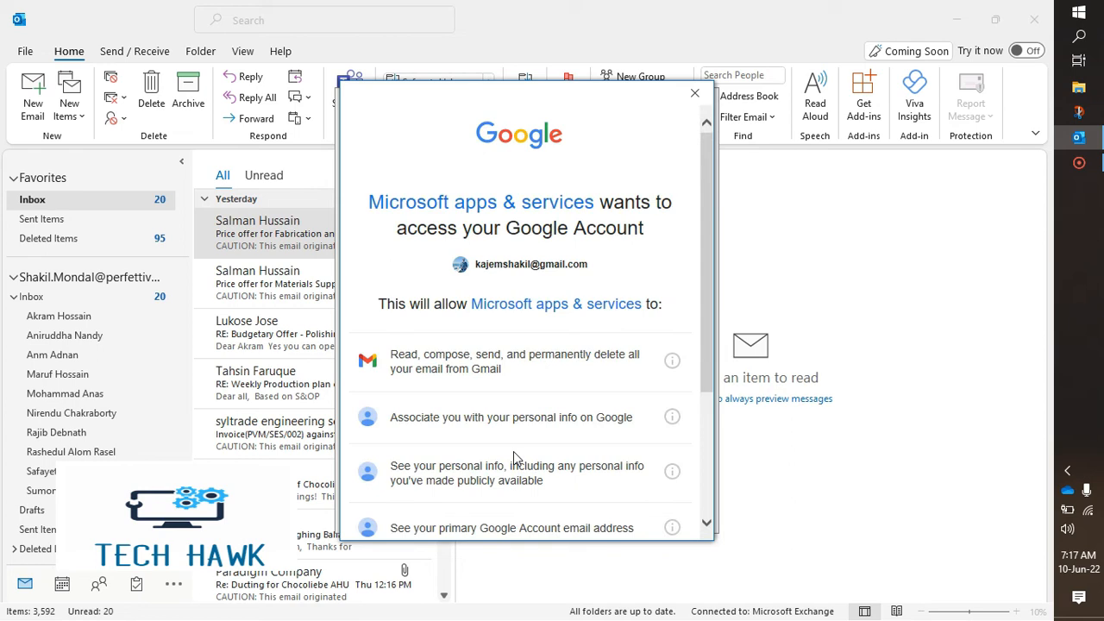
{"action": "mouse_move", "coordinate": [584, 355]}
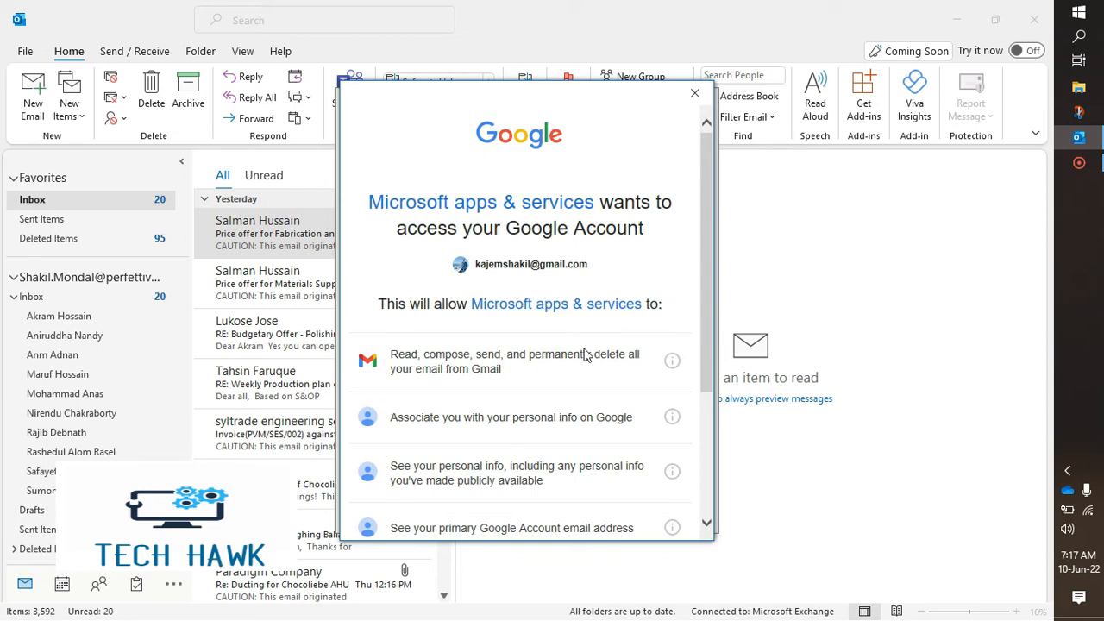
Allow Microsoft apps & services access to the Google account.
{"action": "scroll", "scroll_direction": "down", "scroll_amount": 3}
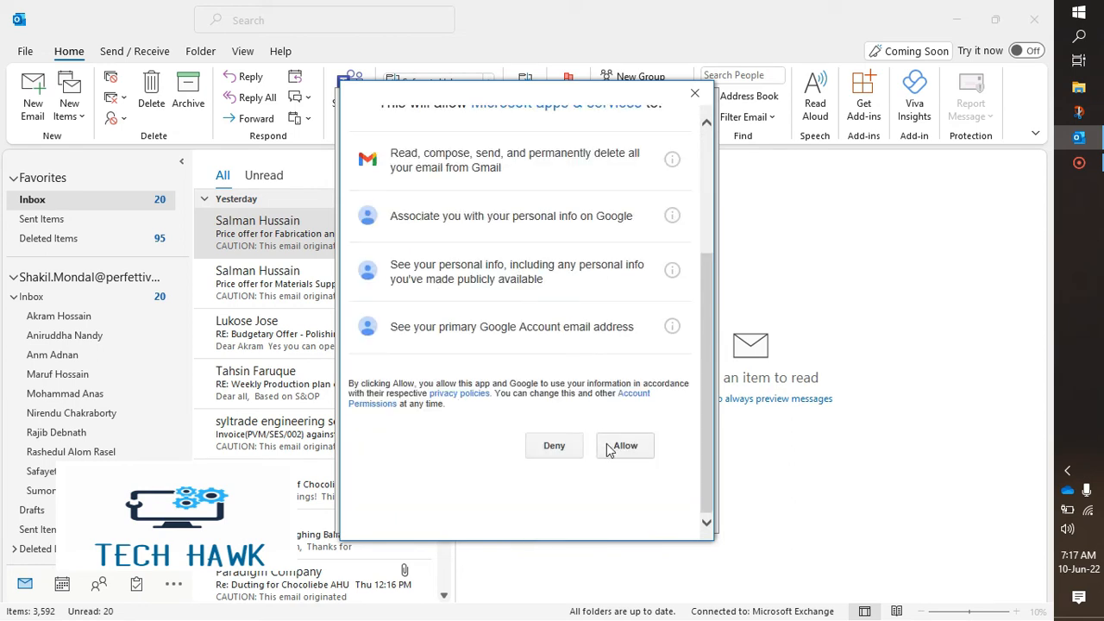
{"action": "left_click", "coordinate": [624, 445]}
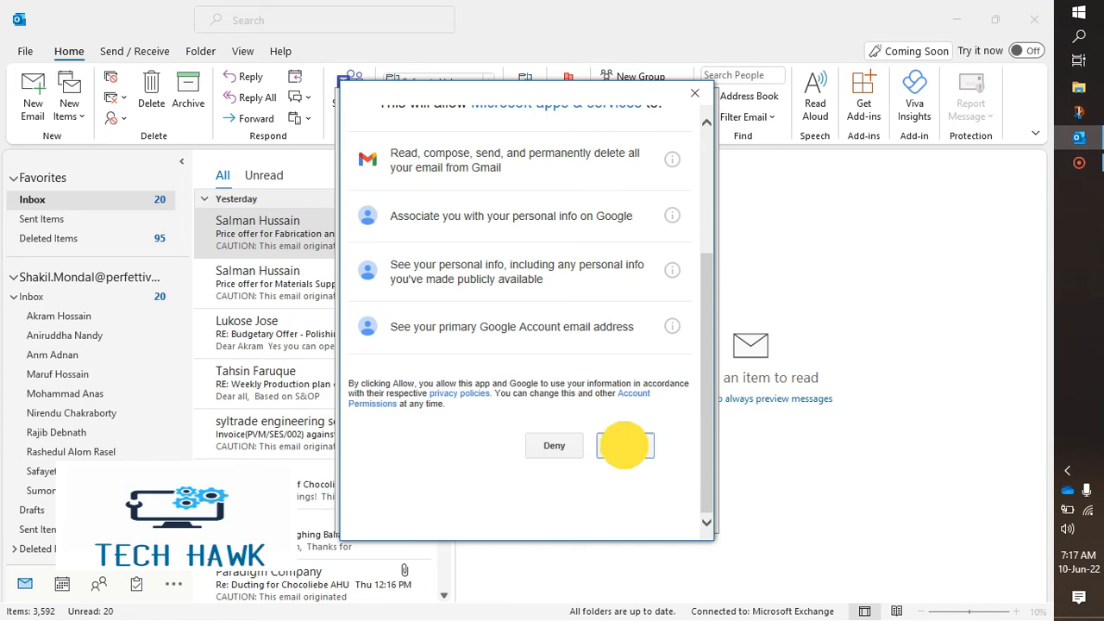
{"action": "left_click", "coordinate": [624, 445]}
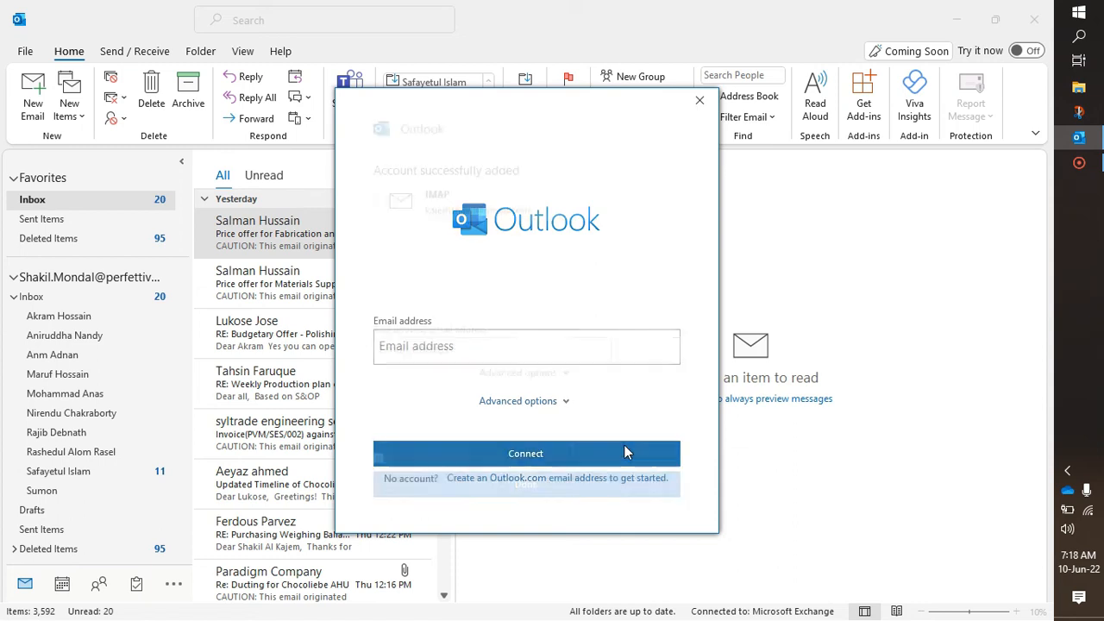
Confirm the 'Account successfully added' message and finish the setup with Done.
{"action": "left_click", "coordinate": [524, 452]}
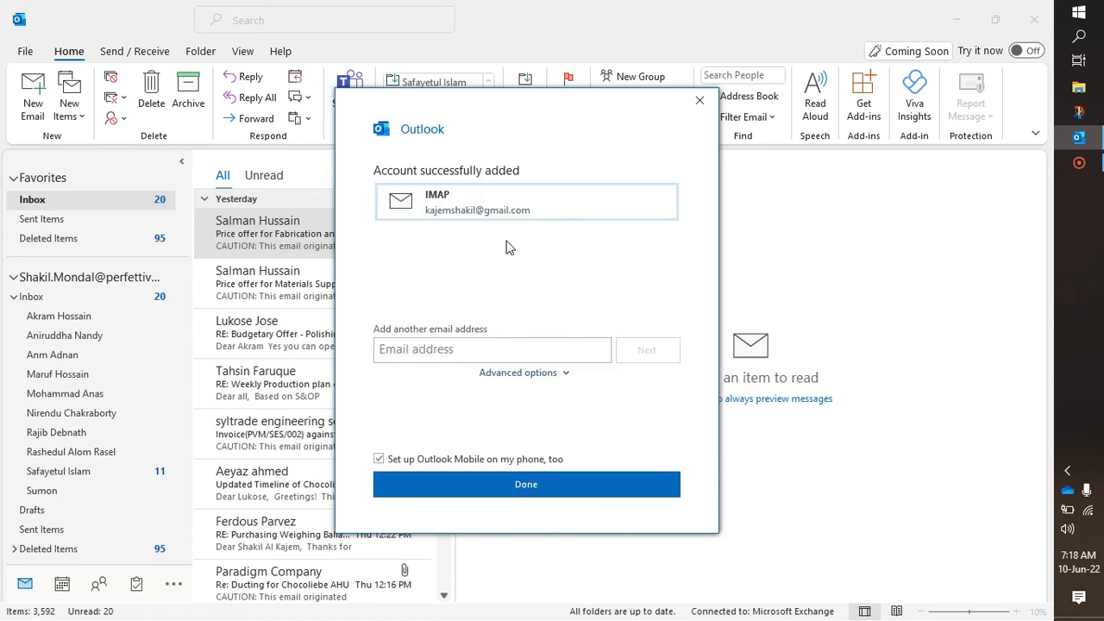
{"action": "mouse_move", "coordinate": [447, 188]}
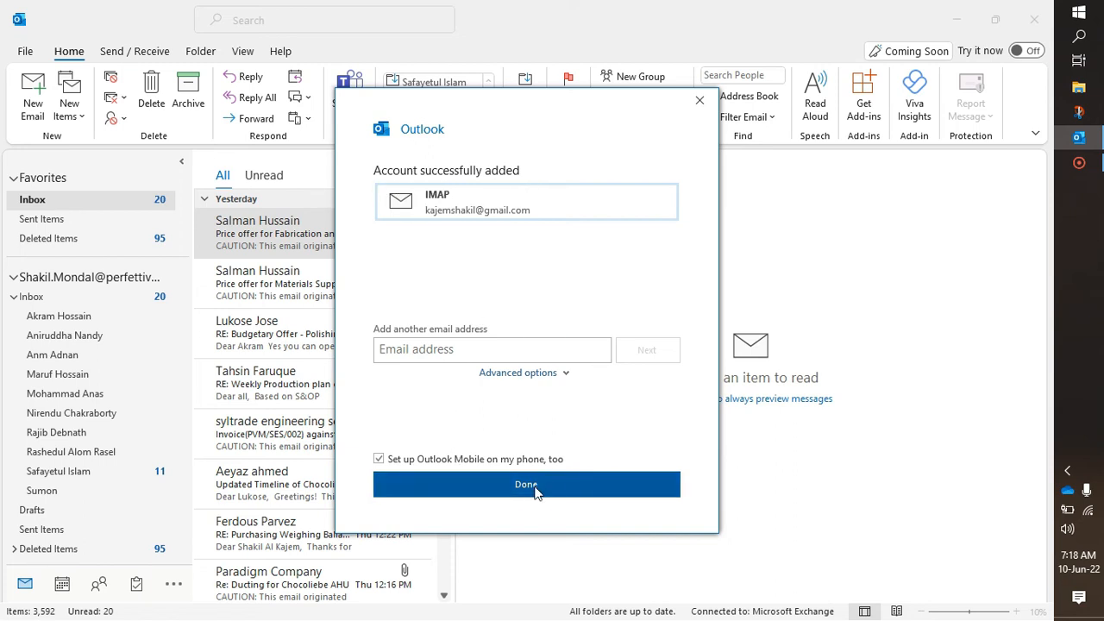
{"action": "left_click", "coordinate": [524, 483]}
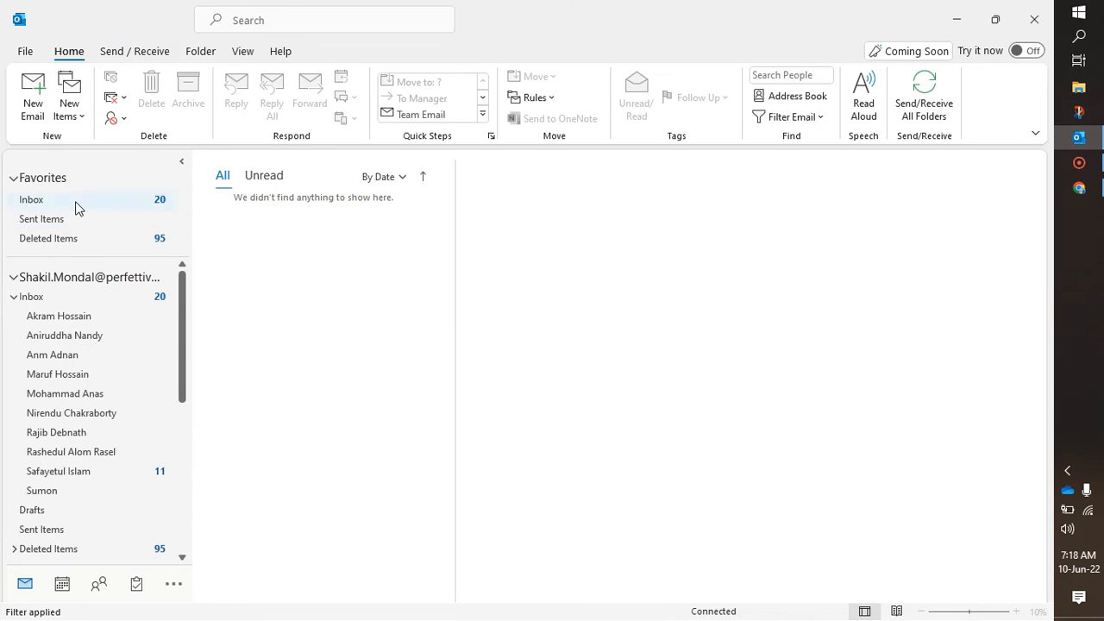
Collapse the work account's folders and show the Gmail account's Inbox.
{"action": "left_click", "coordinate": [31, 200]}
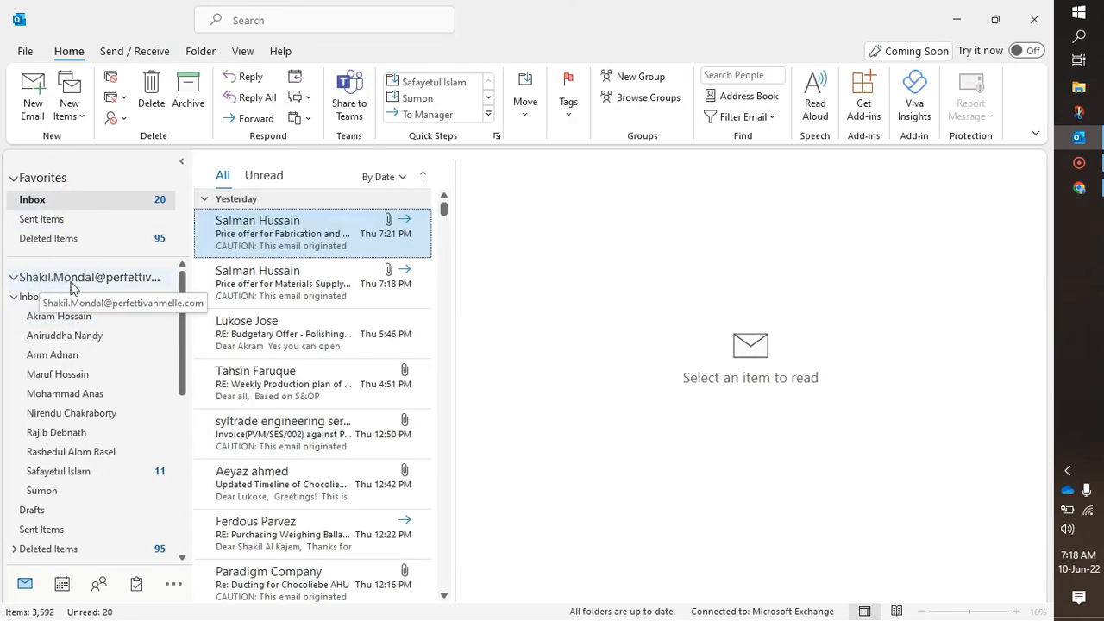
{"action": "left_click", "coordinate": [13, 276]}
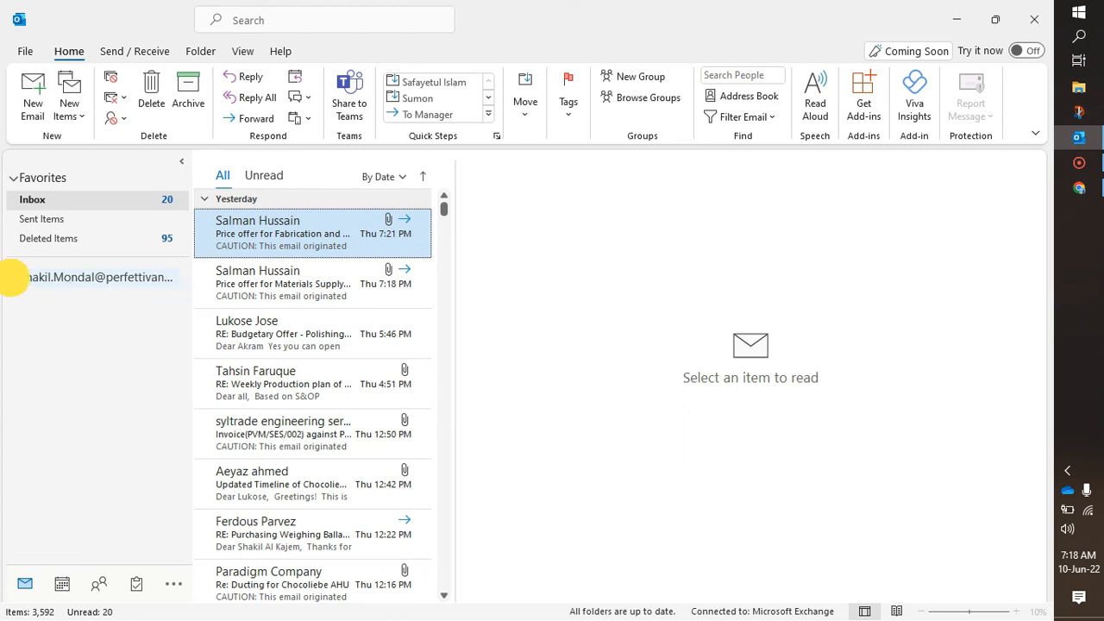
{"action": "left_click", "coordinate": [14, 317]}
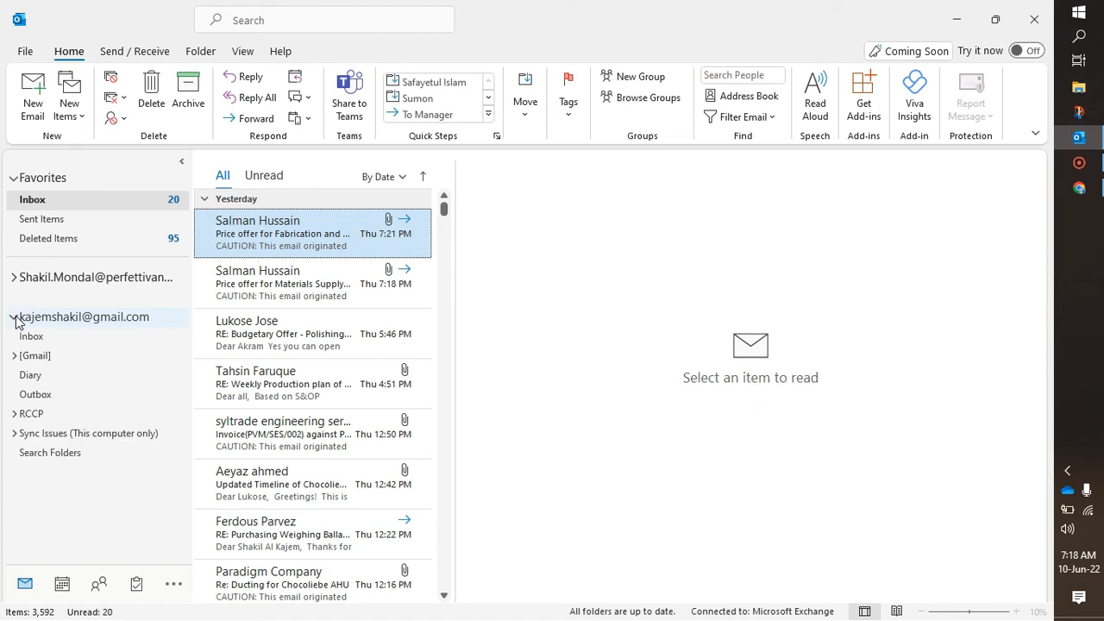
{"action": "left_click", "coordinate": [31, 334]}
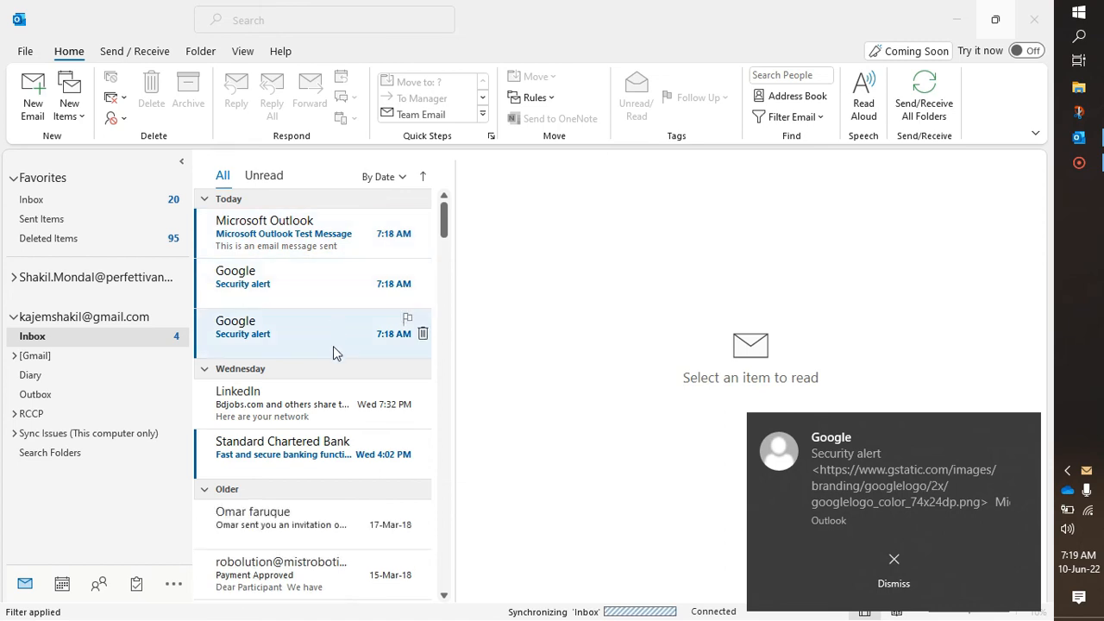
{"action": "mouse_move", "coordinate": [317, 290]}
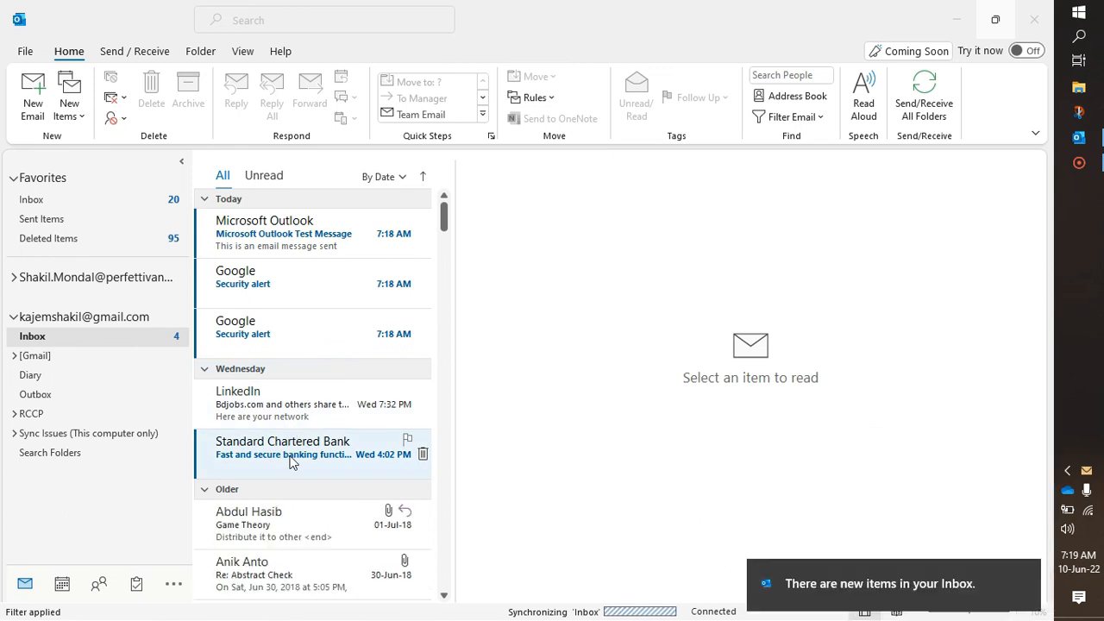
Scroll through the syncing Gmail Inbox message list.
{"action": "scroll", "scroll_direction": "down", "scroll_amount": 3}
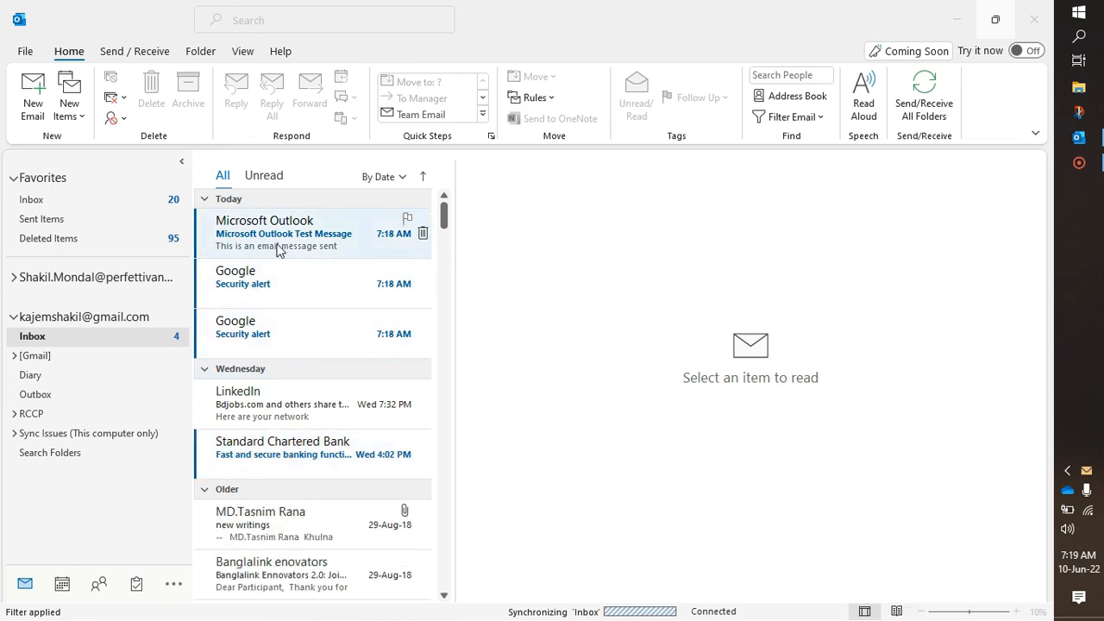
{"action": "mouse_move", "coordinate": [293, 403]}
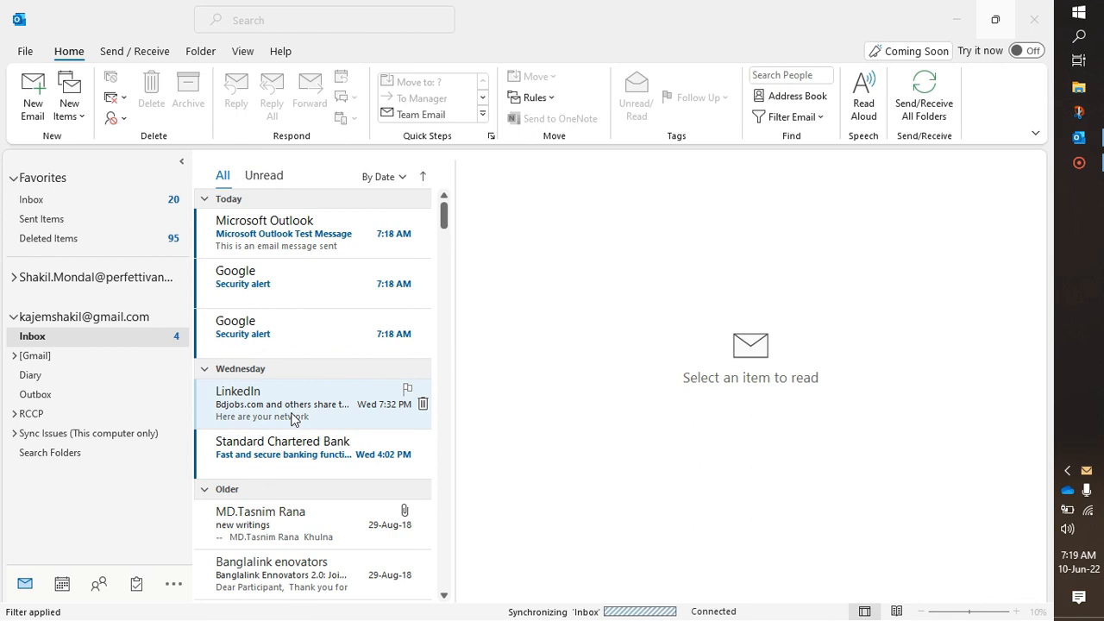